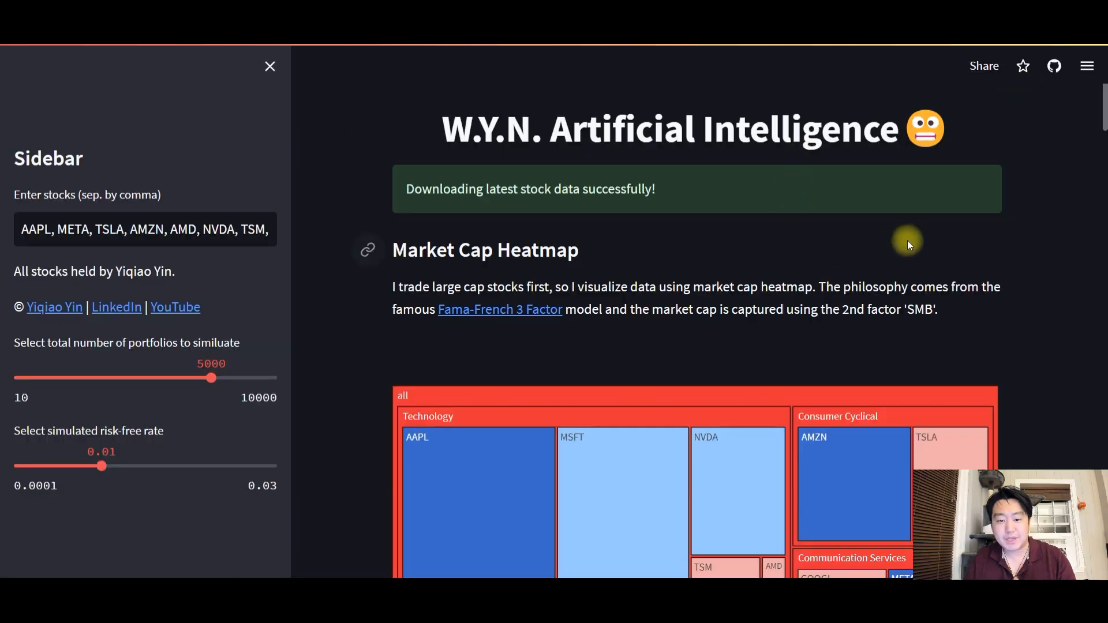
mouse_move(940, 241)
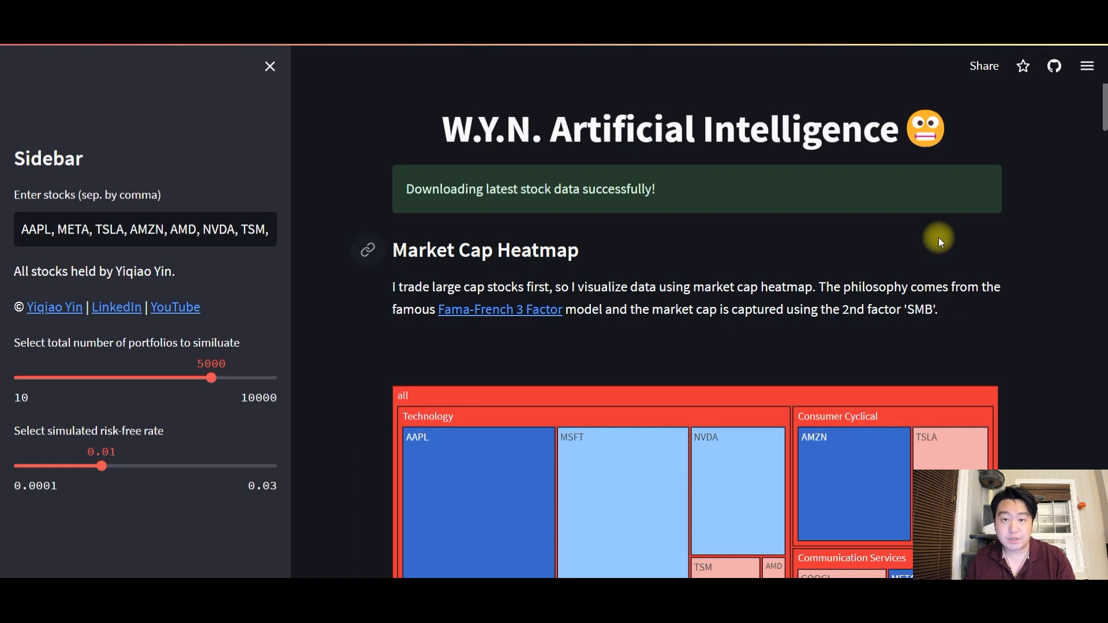
mouse_move(196, 236)
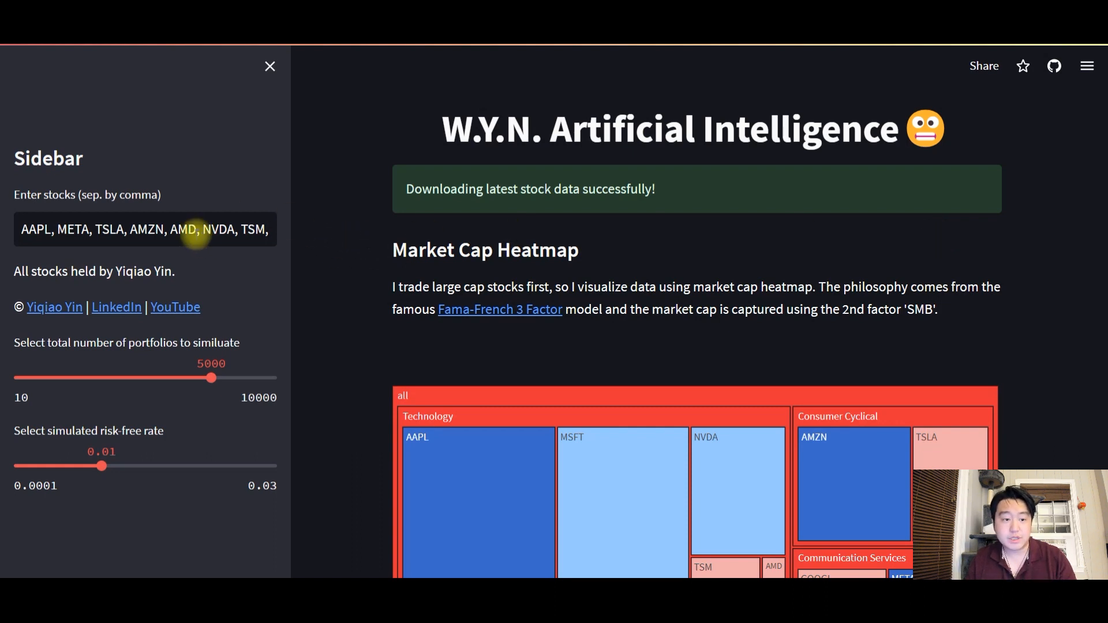
Step: Highlight the later tickers in the stock list and scroll to the daily returns time-series plot
left_click_drag(141, 228, 262, 228)
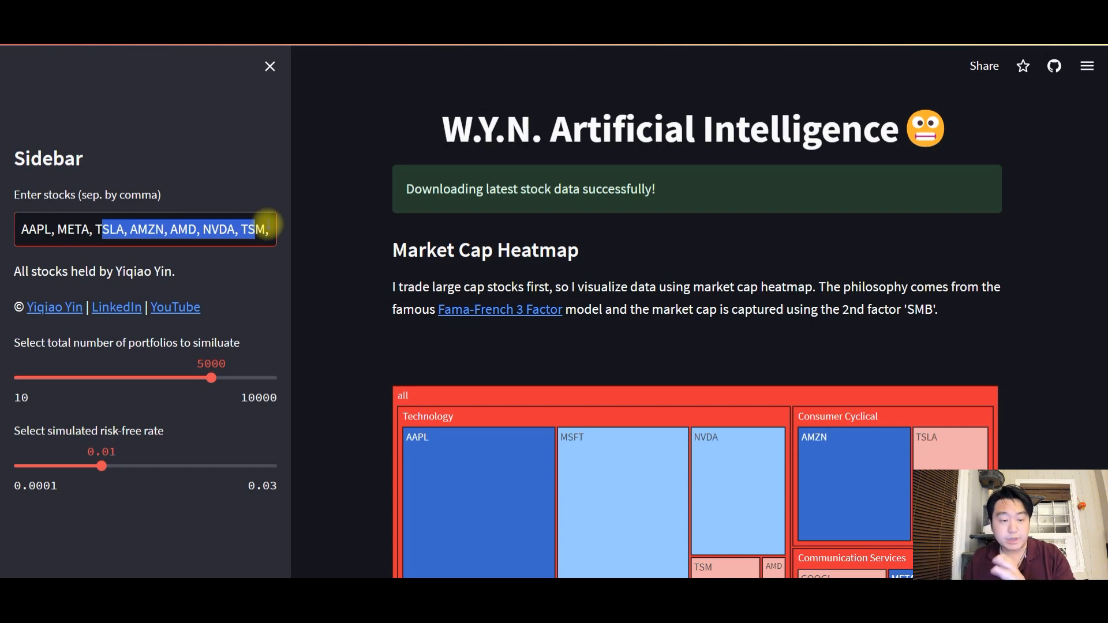
mouse_move(408, 278)
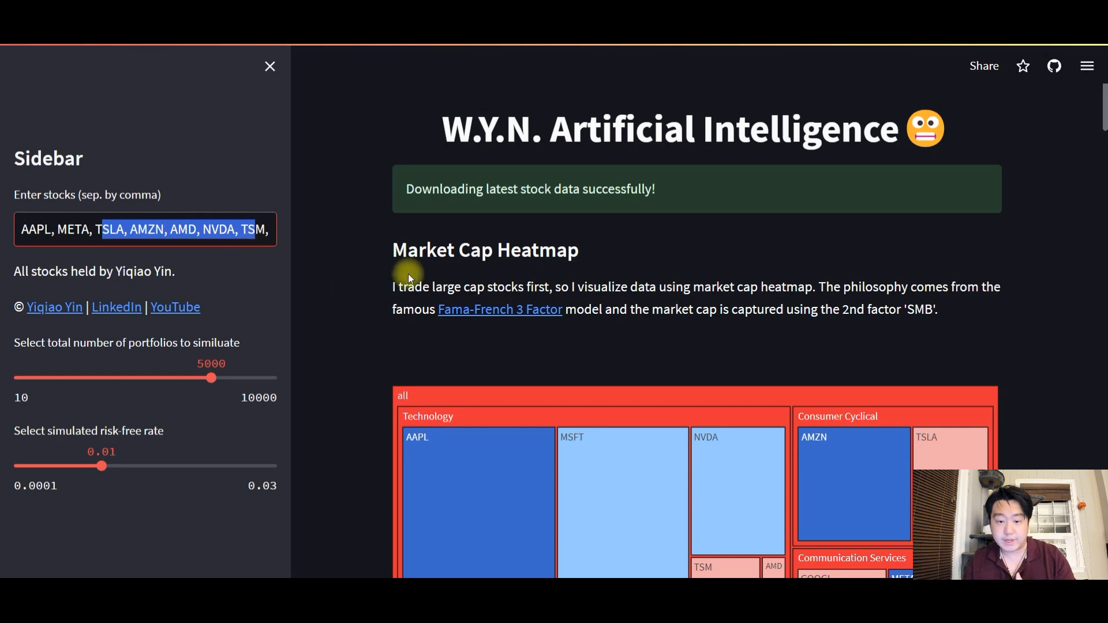
scroll("down", 3)
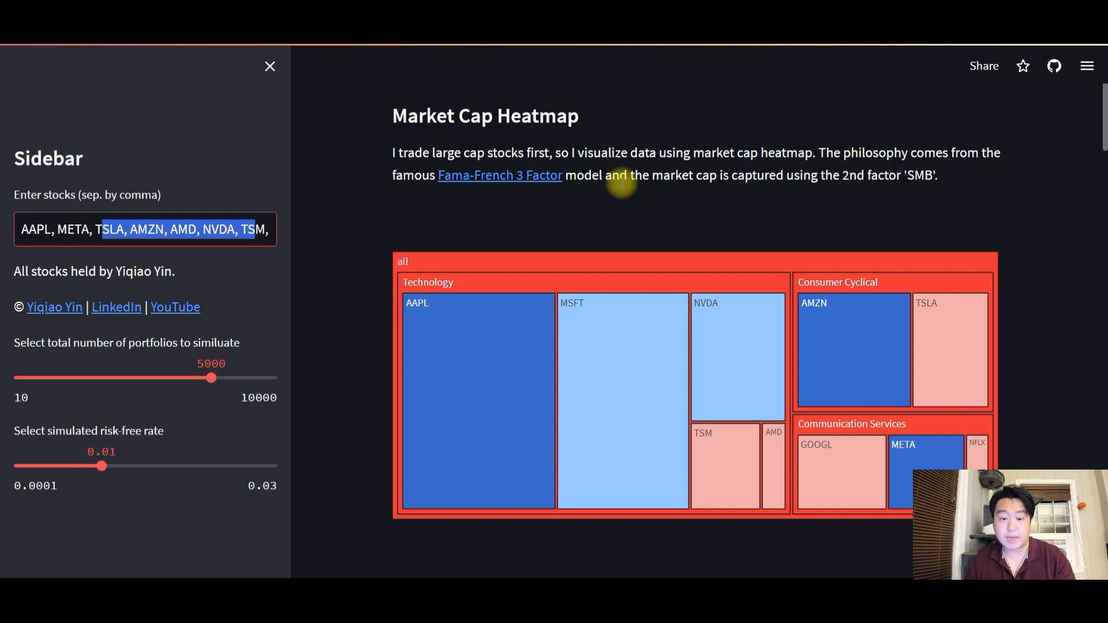
mouse_move(455, 359)
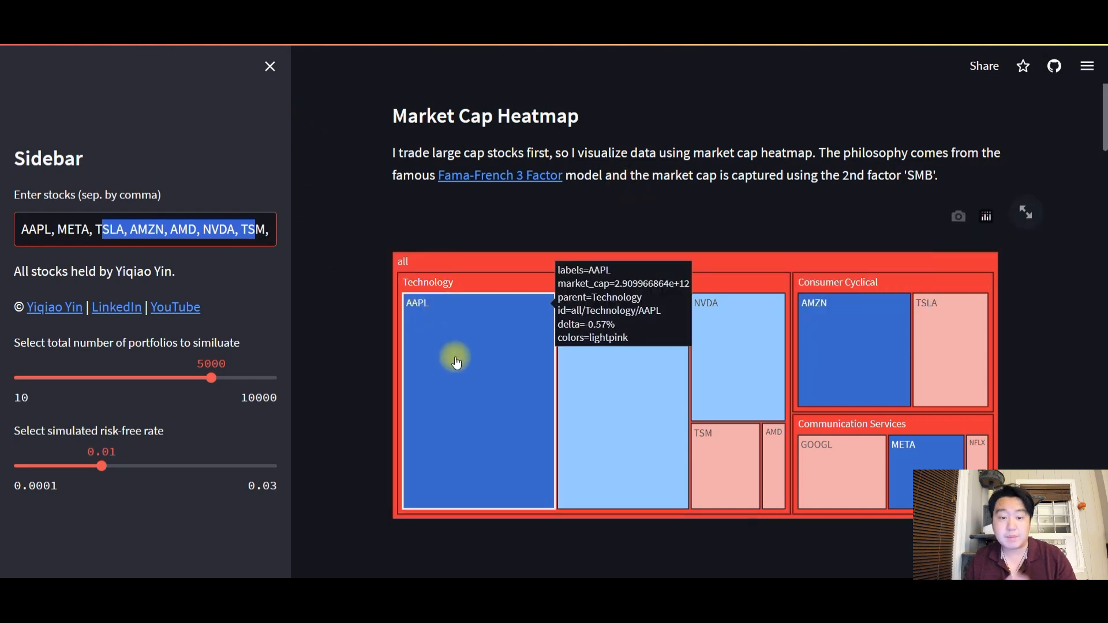
mouse_move(476, 352)
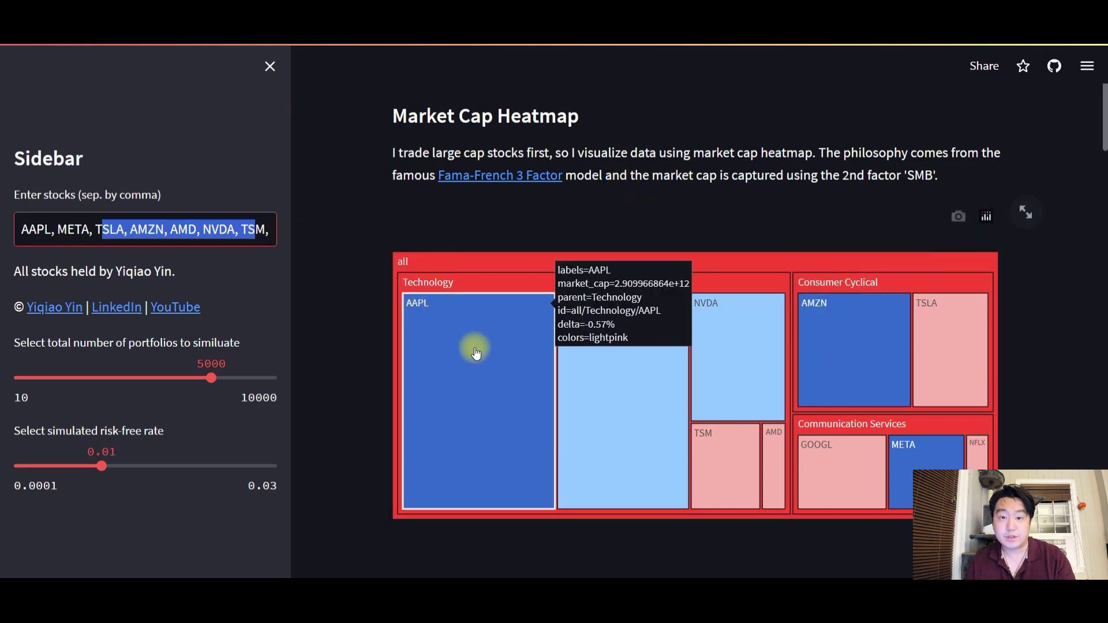
mouse_move(597, 348)
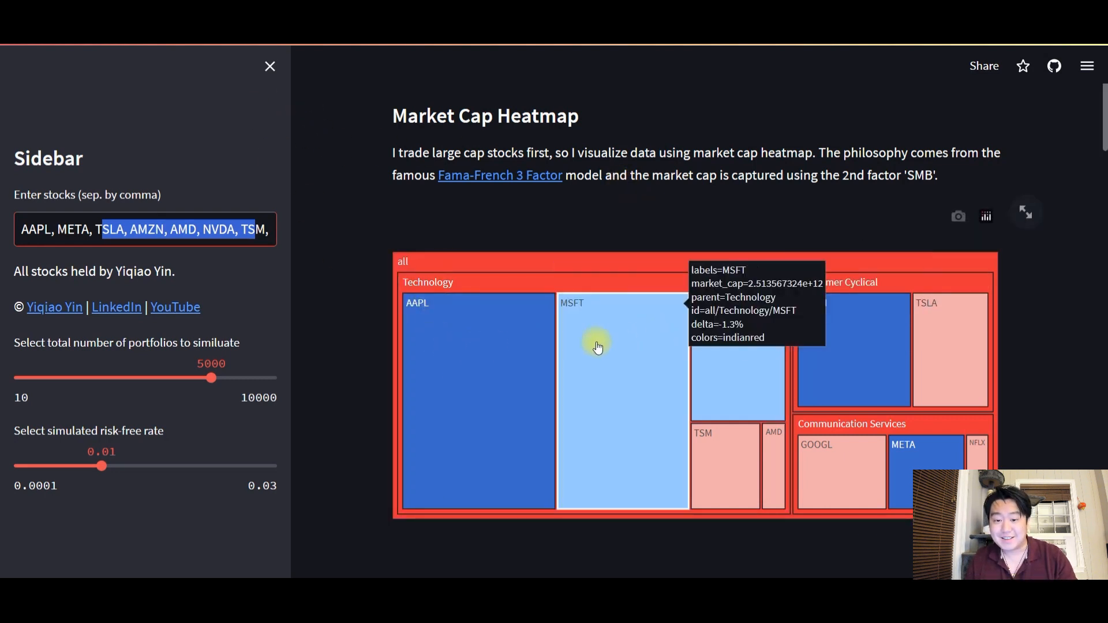
mouse_move(866, 356)
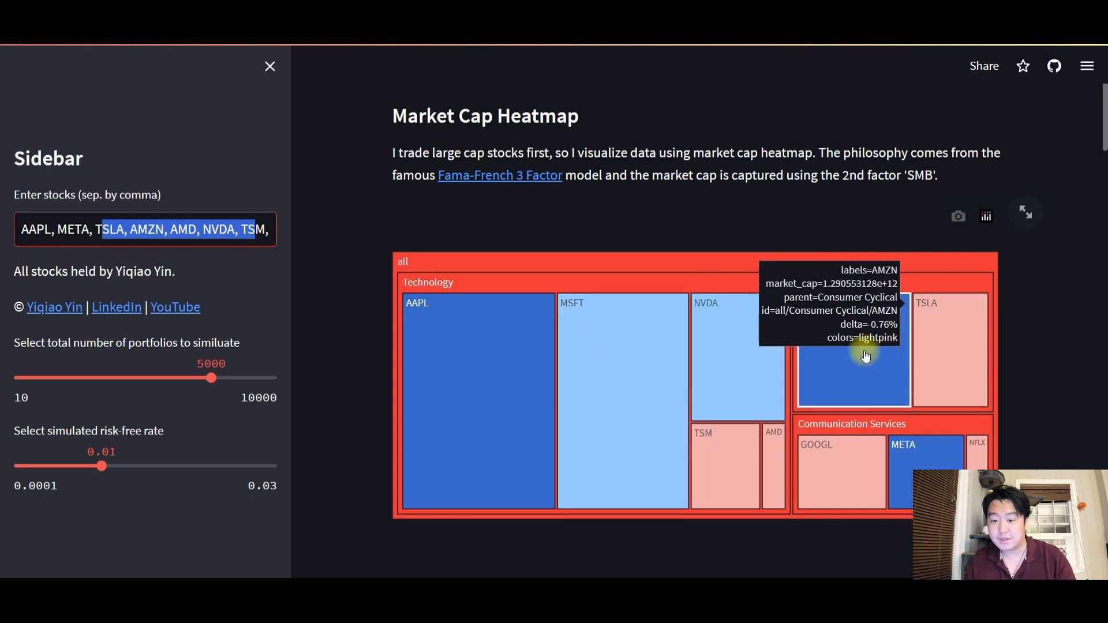
mouse_move(632, 210)
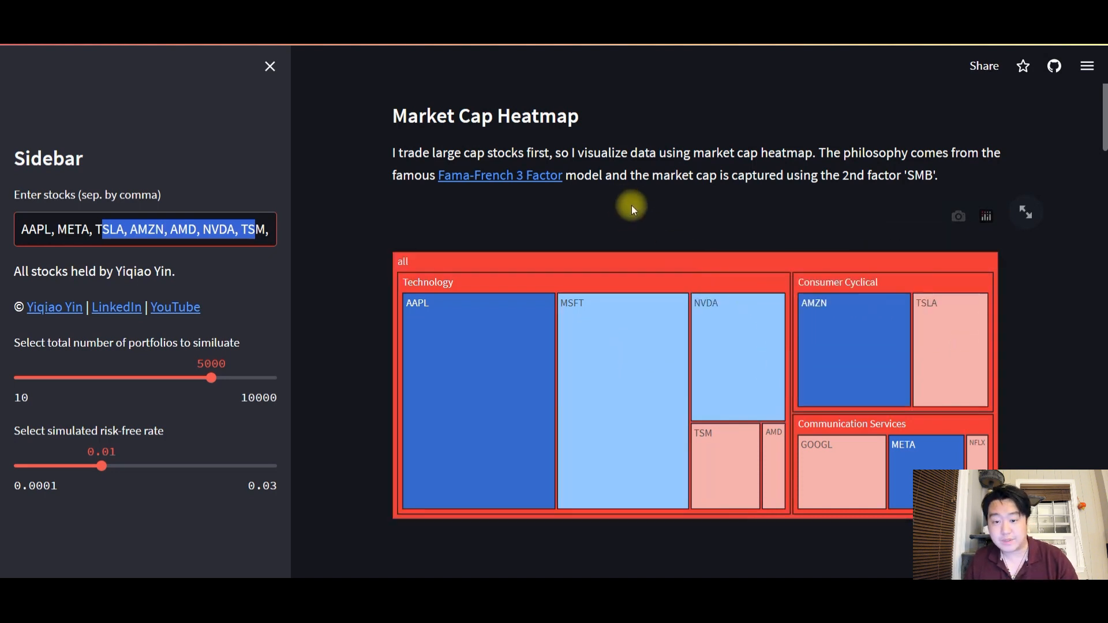
mouse_move(694, 214)
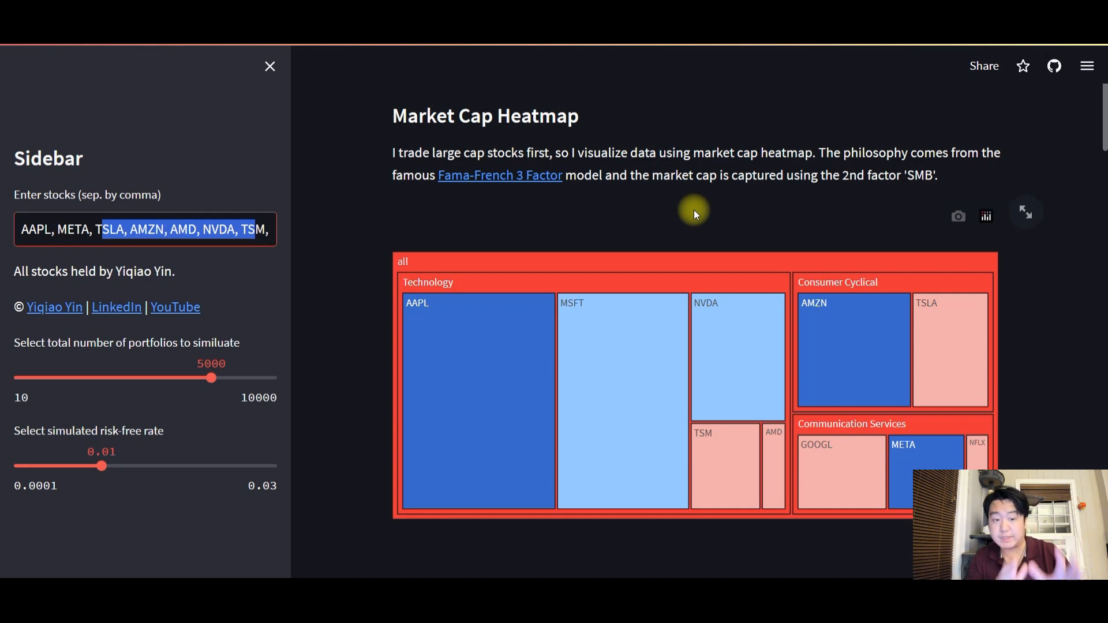
mouse_move(738, 206)
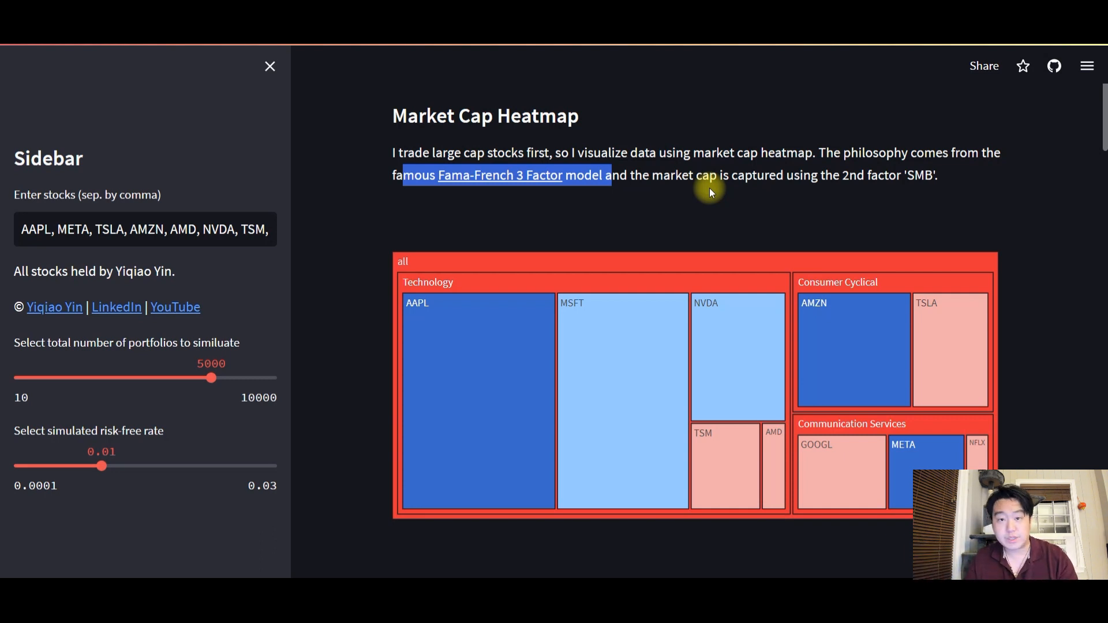
mouse_move(725, 203)
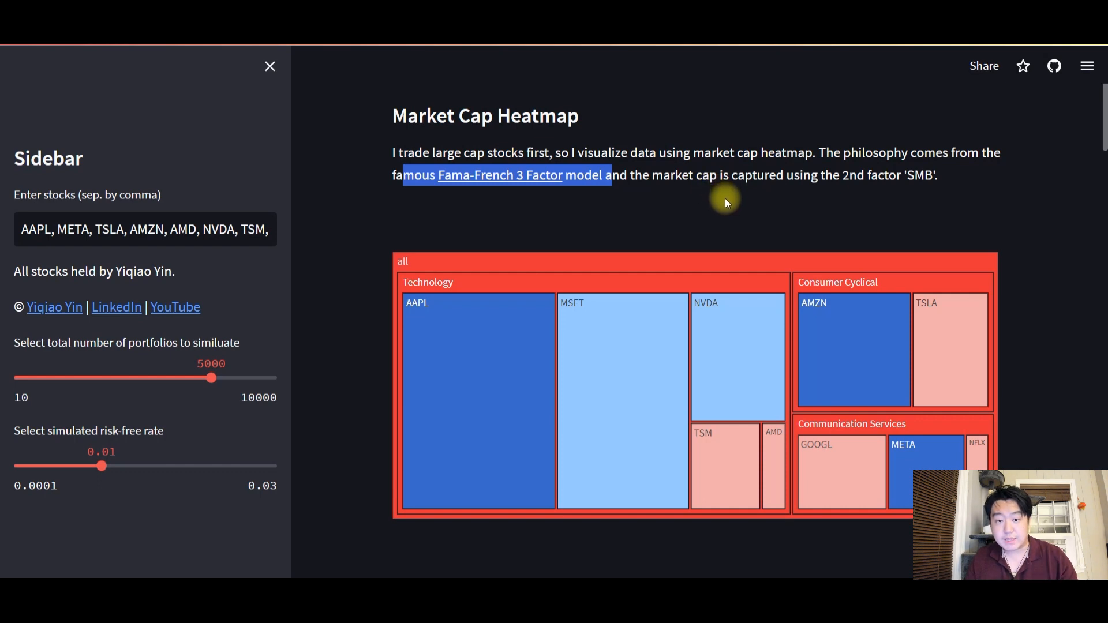
scroll("down", 3)
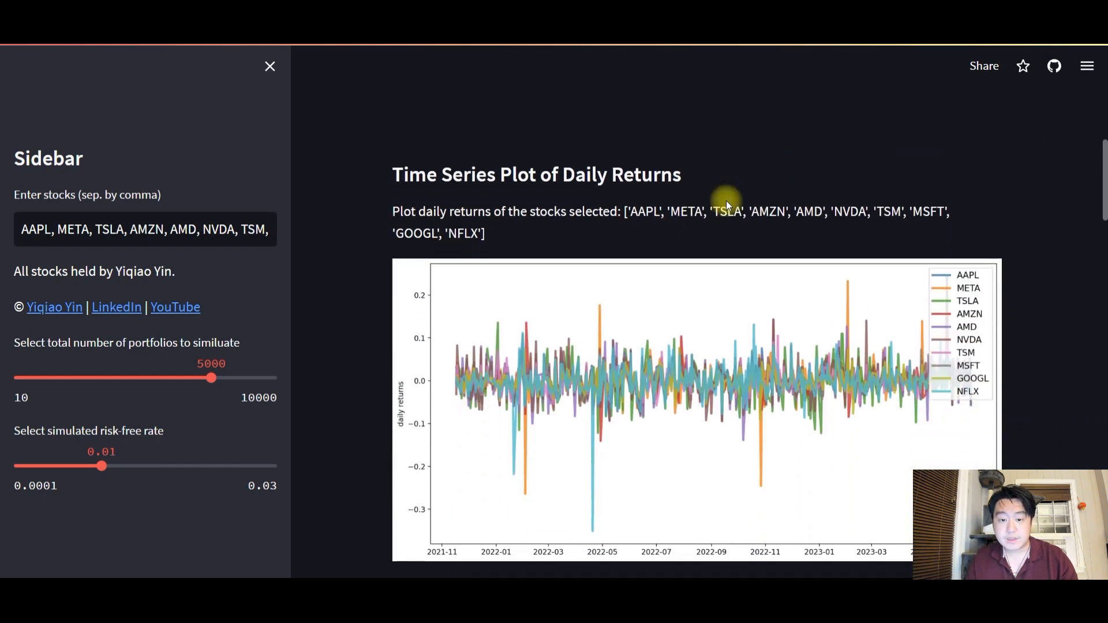
scroll("down", 3)
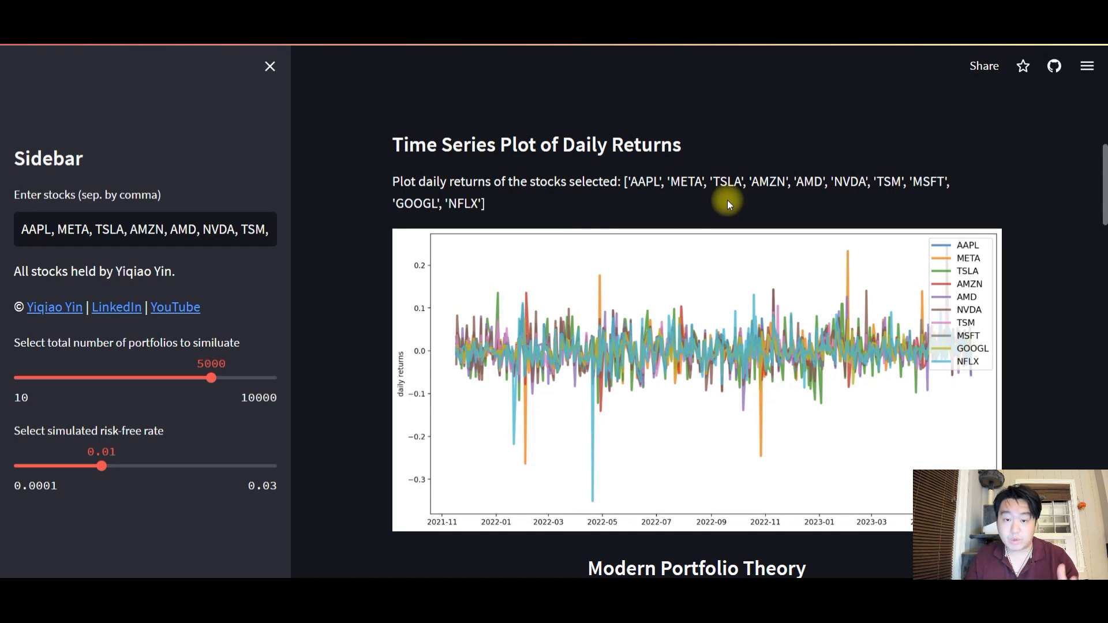
scroll("down", 3)
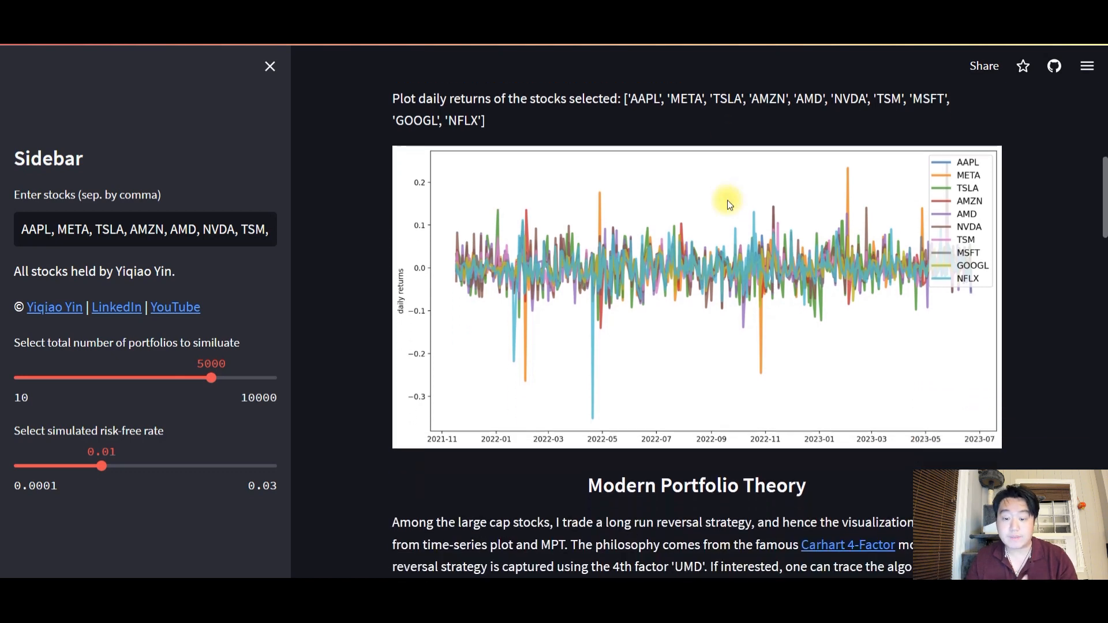
Step: Scroll past the returns chart to the Modern Portfolio Theory explanation and frontier formula
scroll("down", 3)
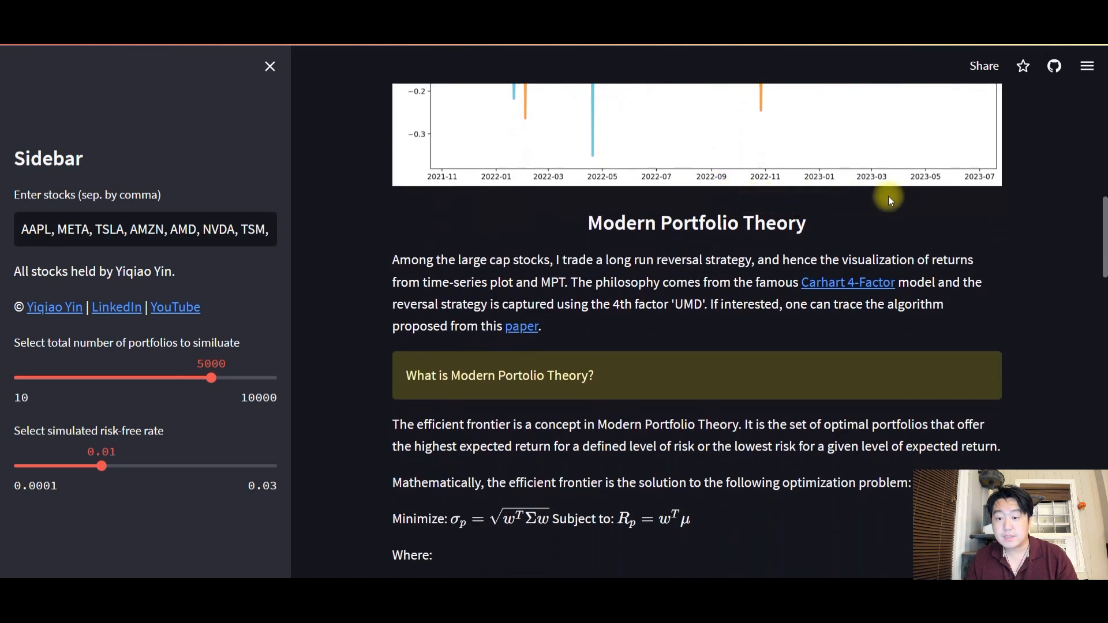
mouse_move(903, 202)
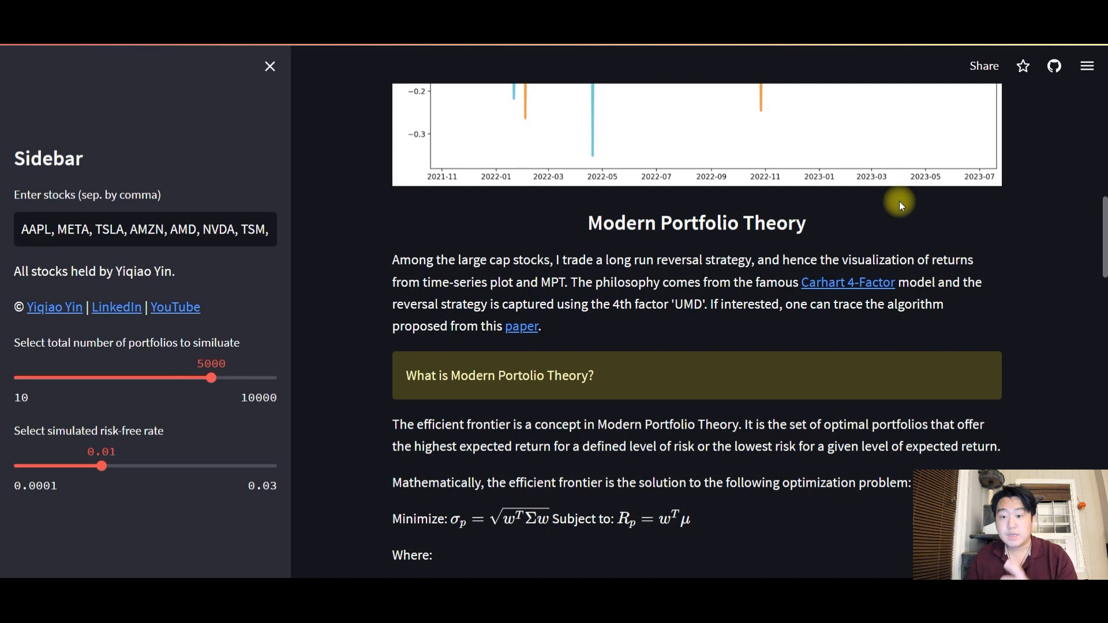
scroll("down", 3)
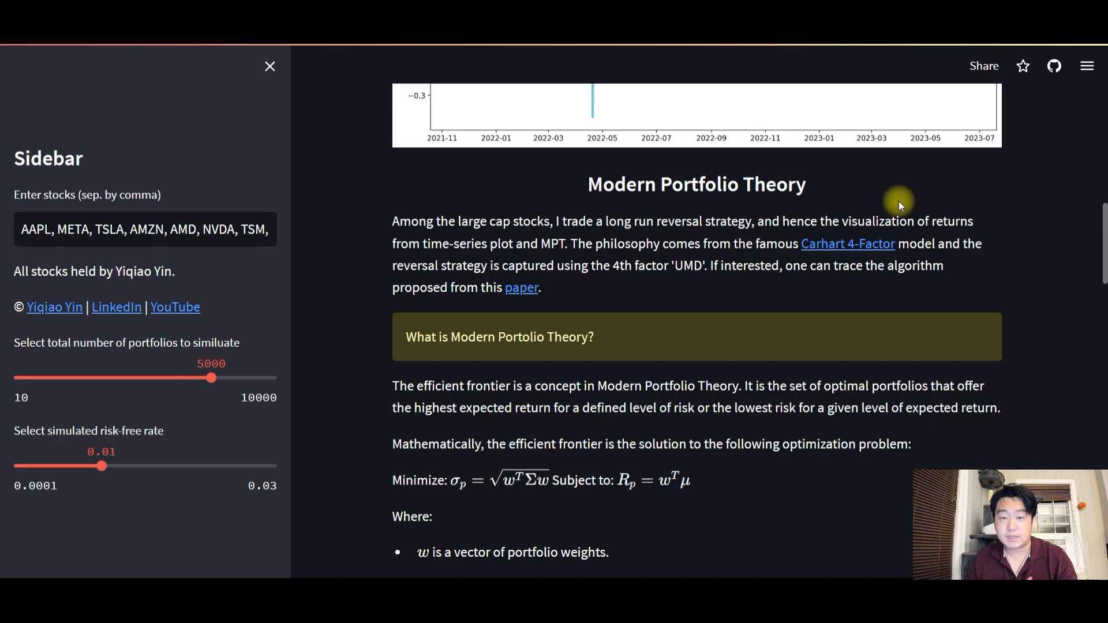
scroll("down", 3)
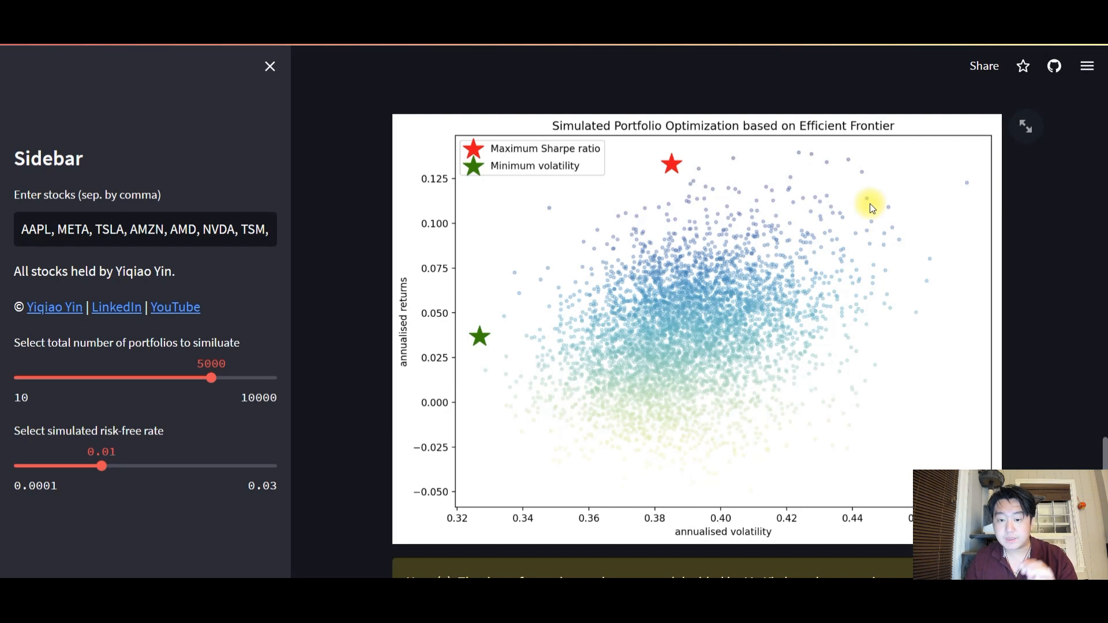
mouse_move(366, 256)
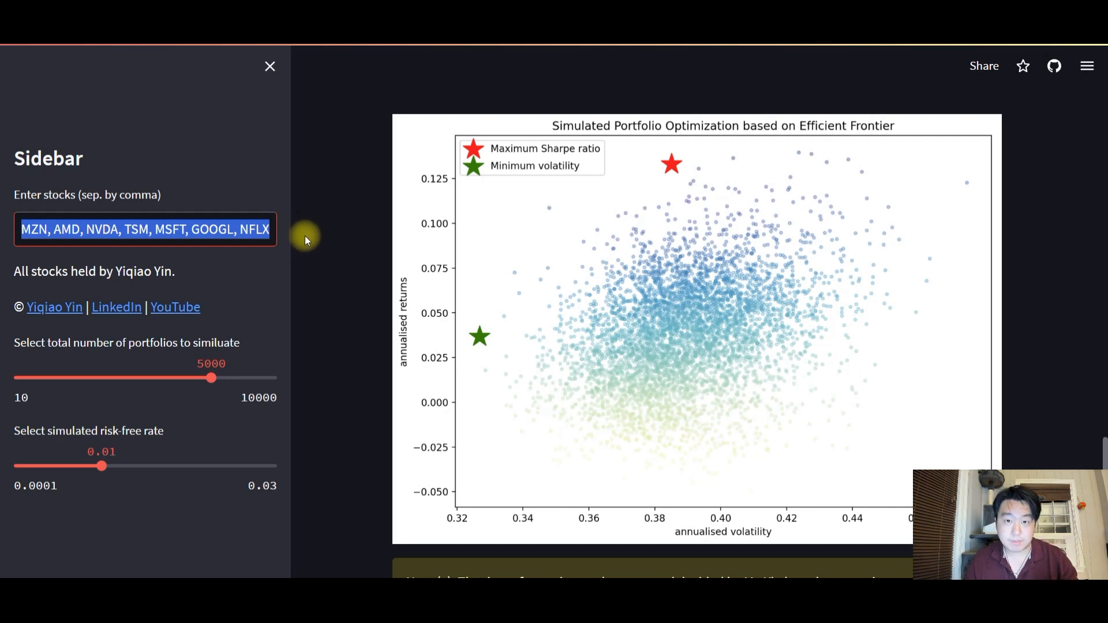
mouse_move(333, 337)
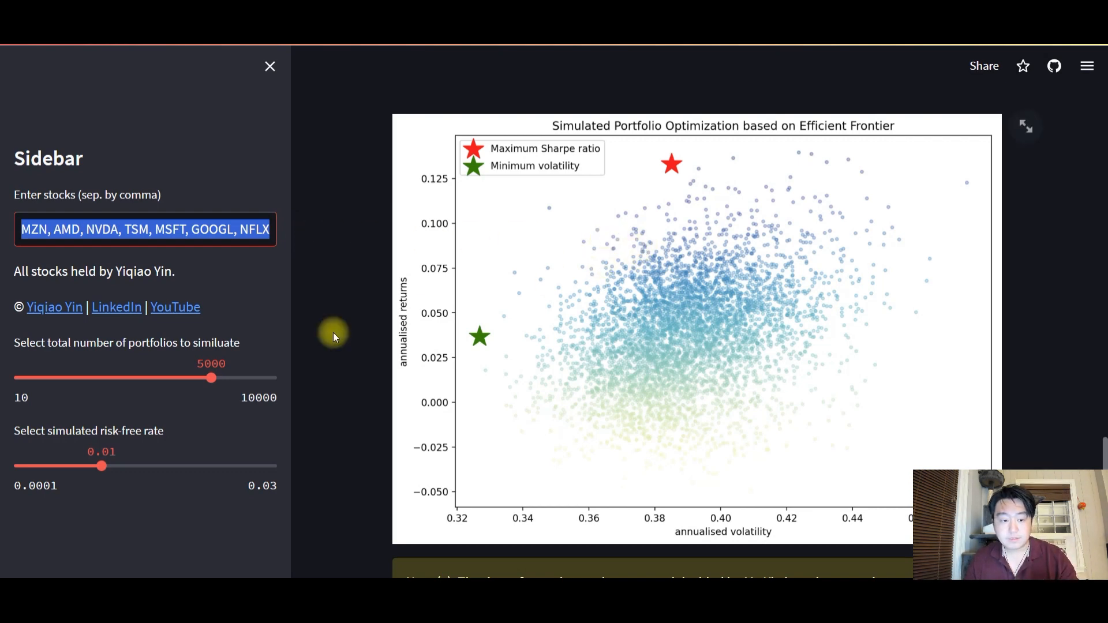
mouse_move(218, 377)
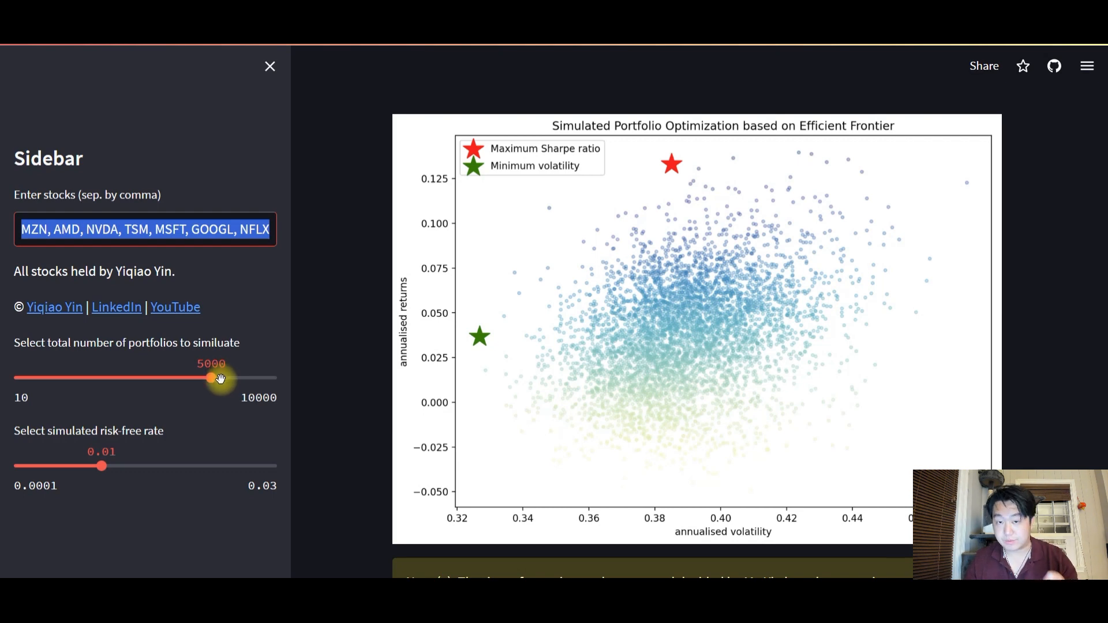
mouse_move(190, 456)
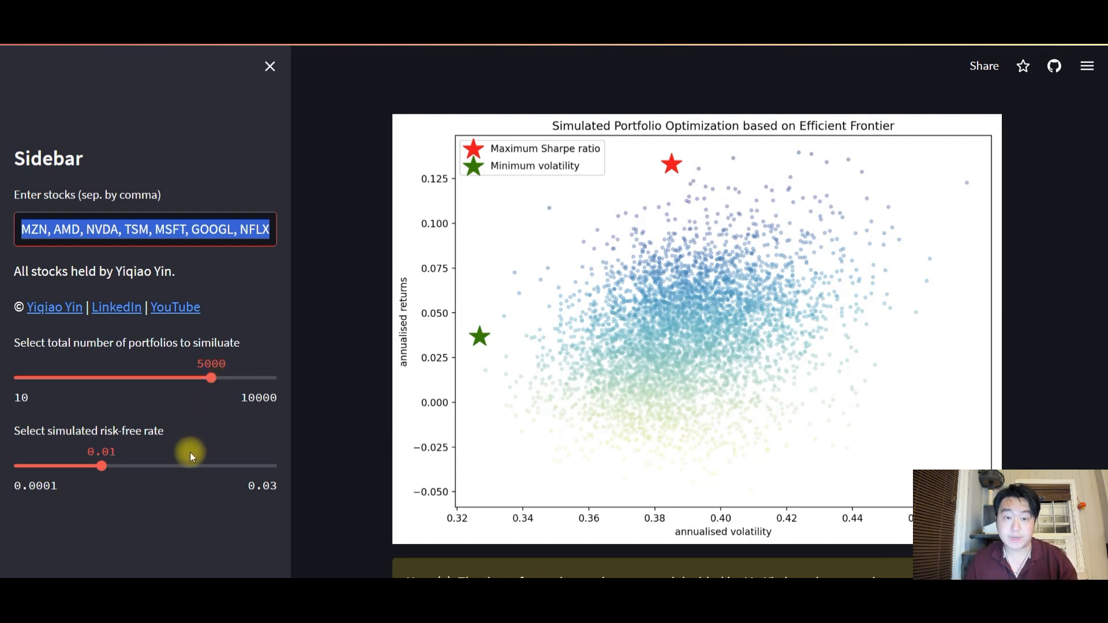
mouse_move(77, 477)
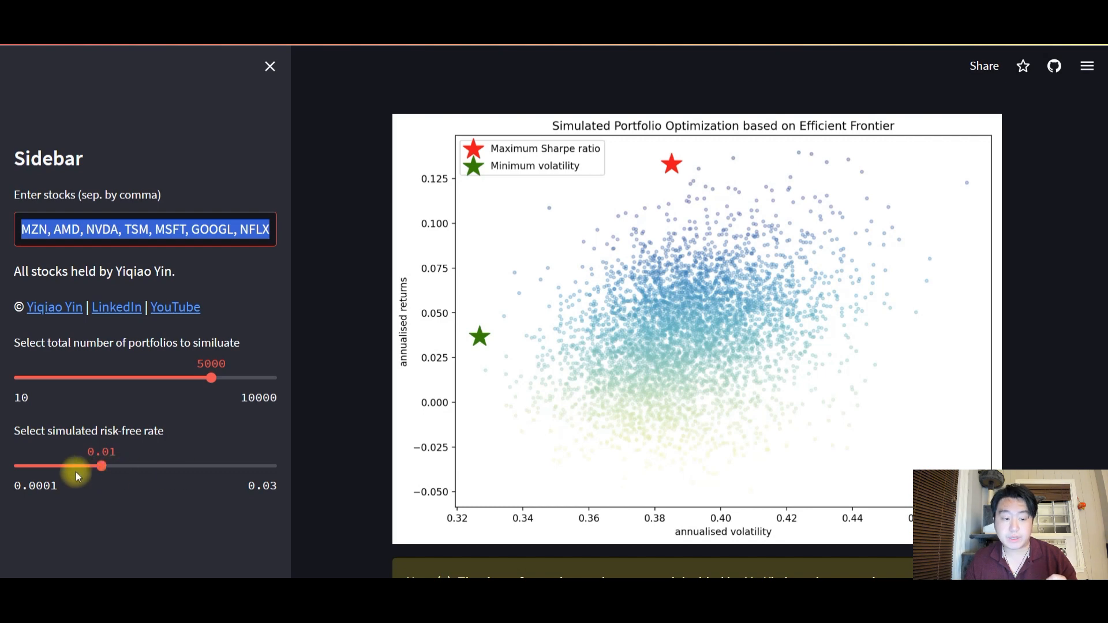
mouse_move(213, 381)
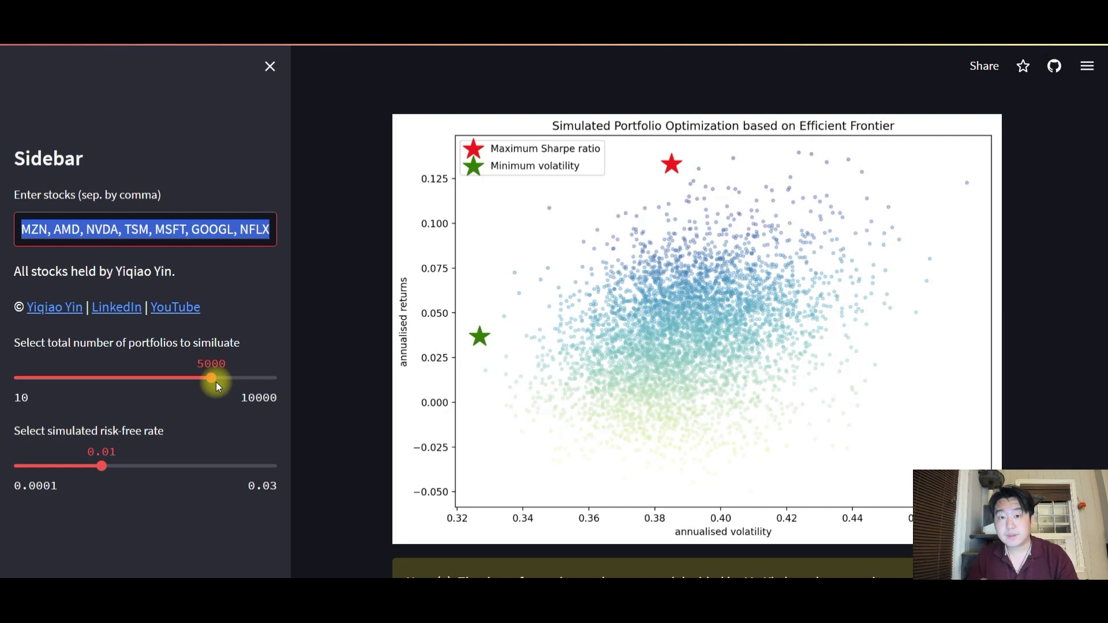
mouse_move(757, 531)
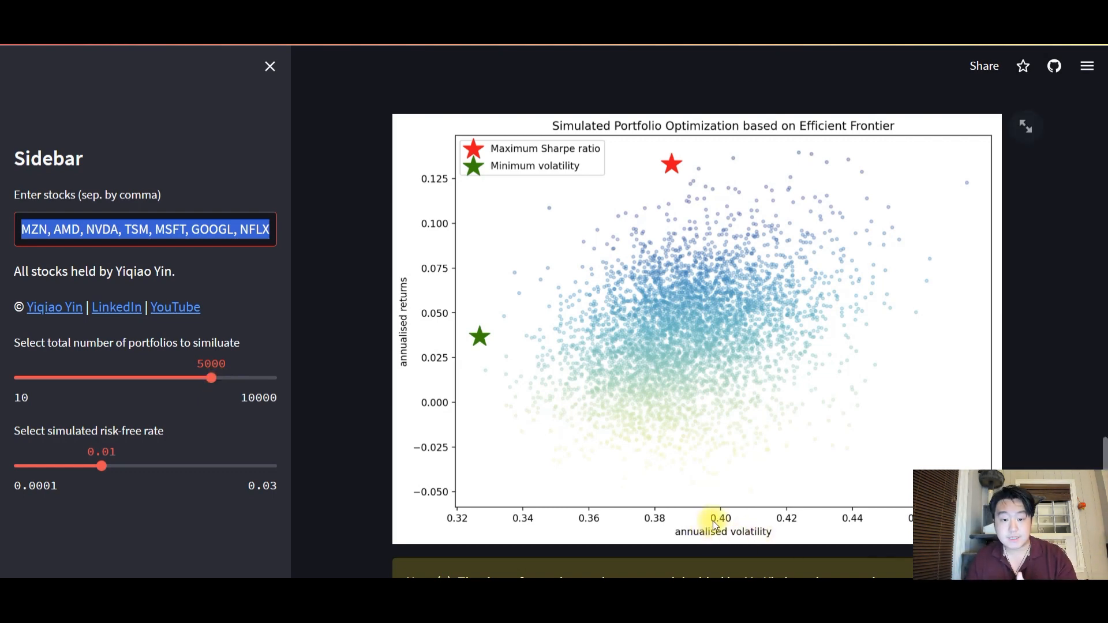
mouse_move(470, 326)
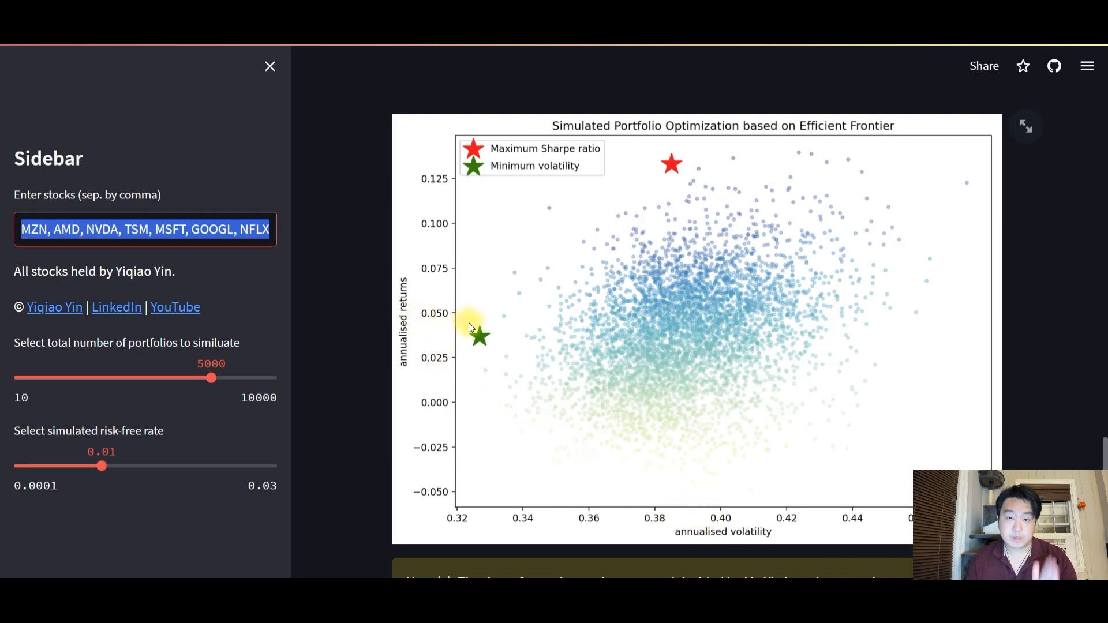
mouse_move(516, 339)
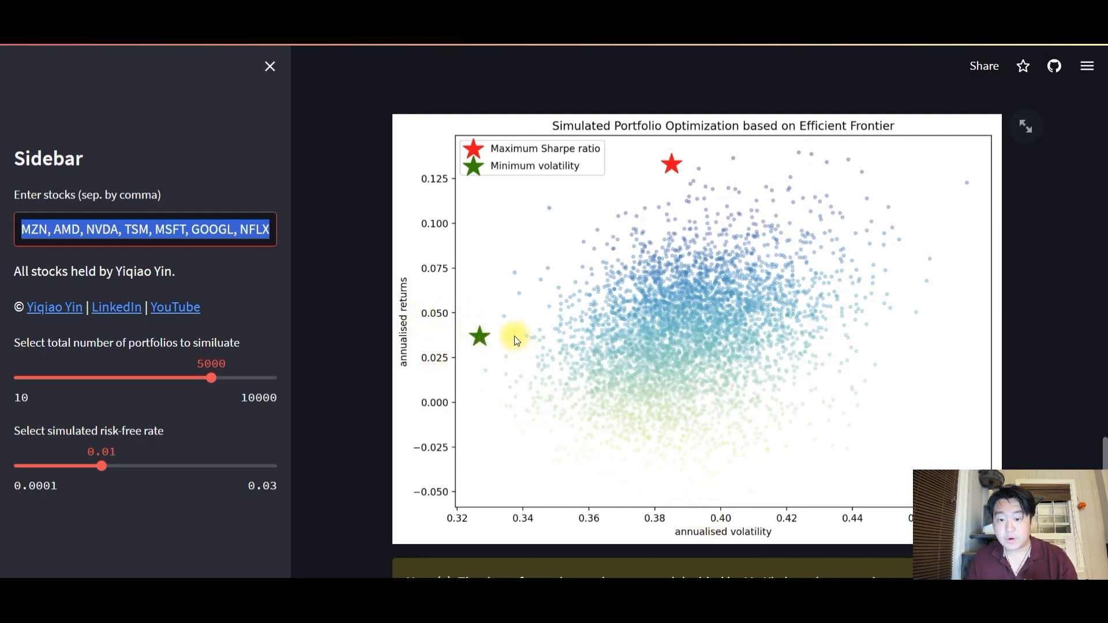
mouse_move(763, 246)
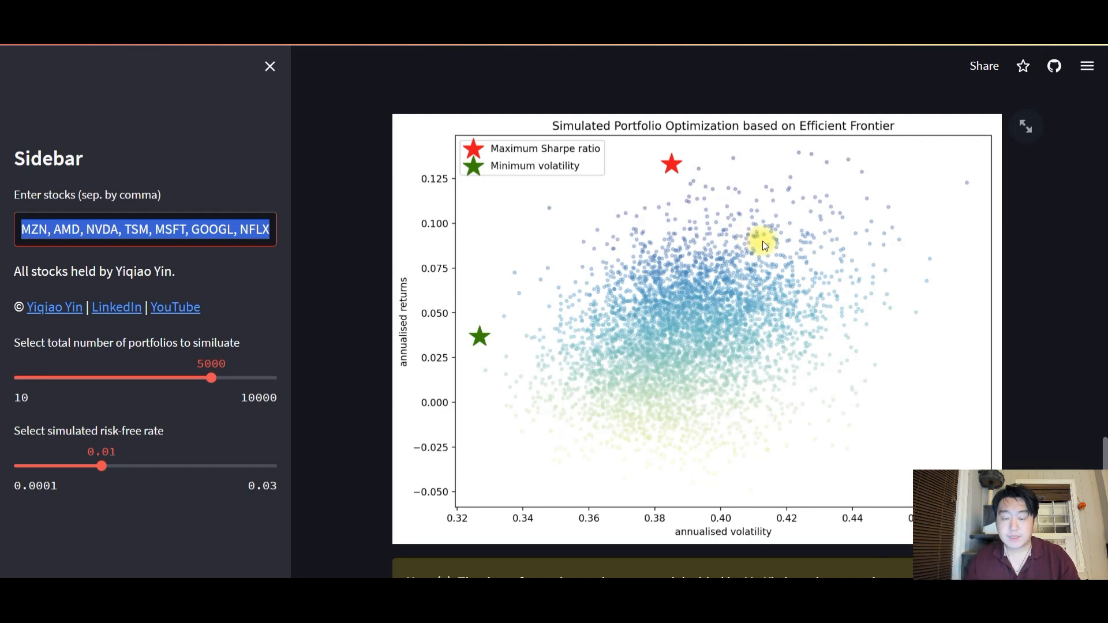
mouse_move(766, 243)
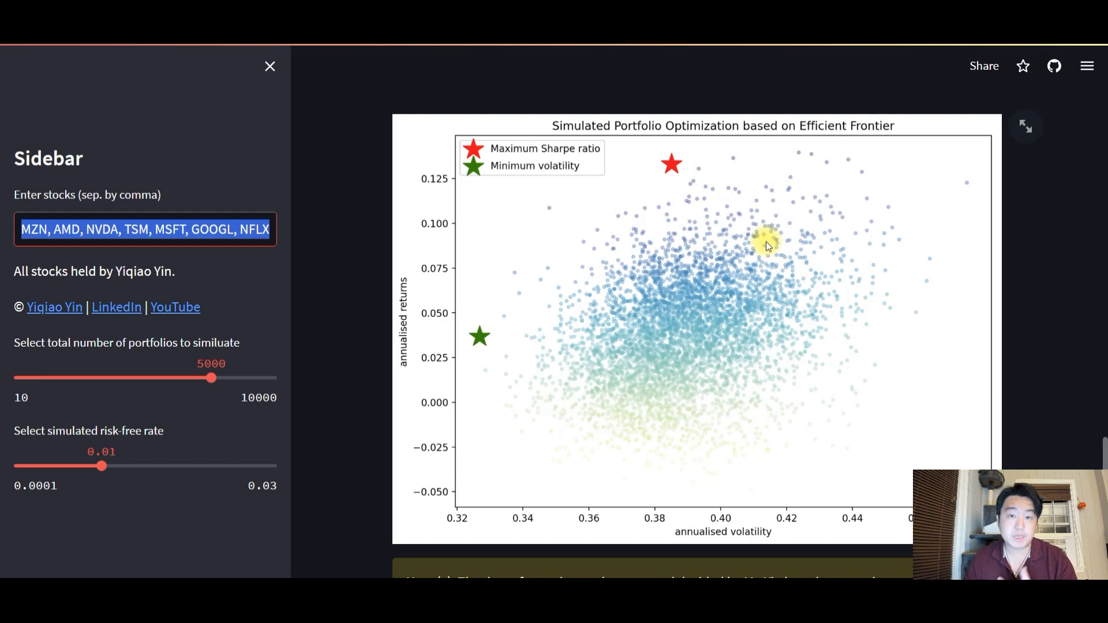
mouse_move(475, 353)
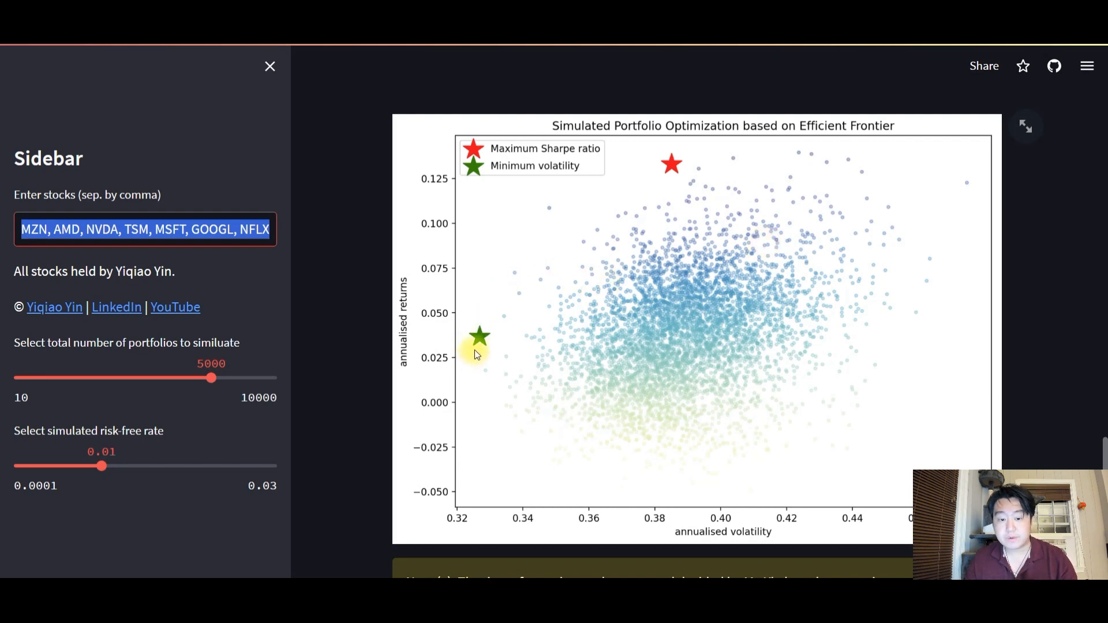
mouse_move(477, 349)
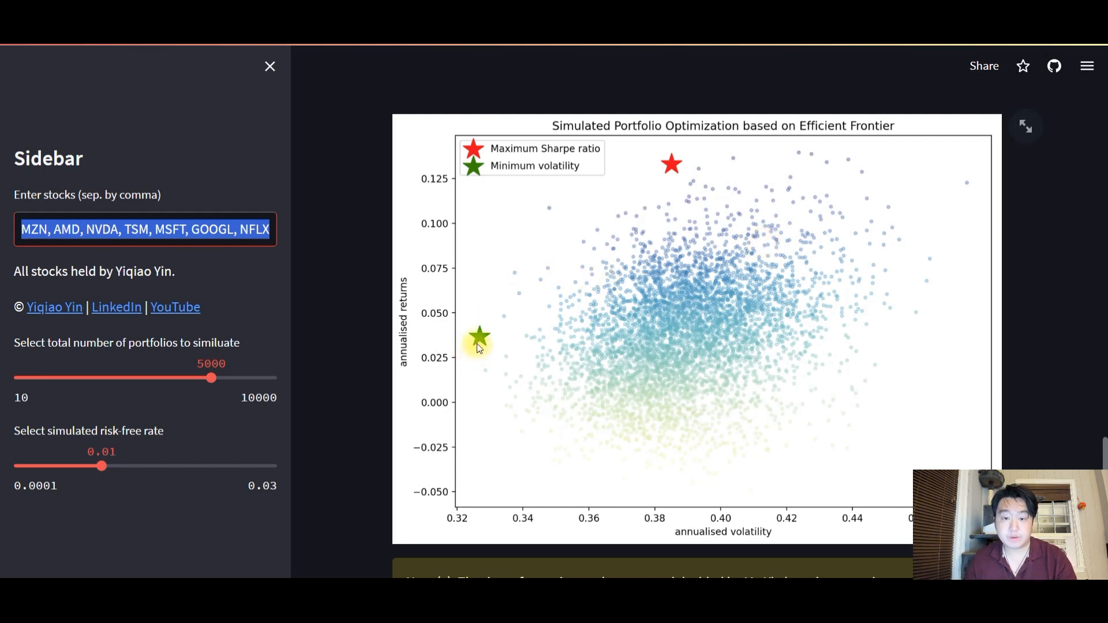
mouse_move(483, 344)
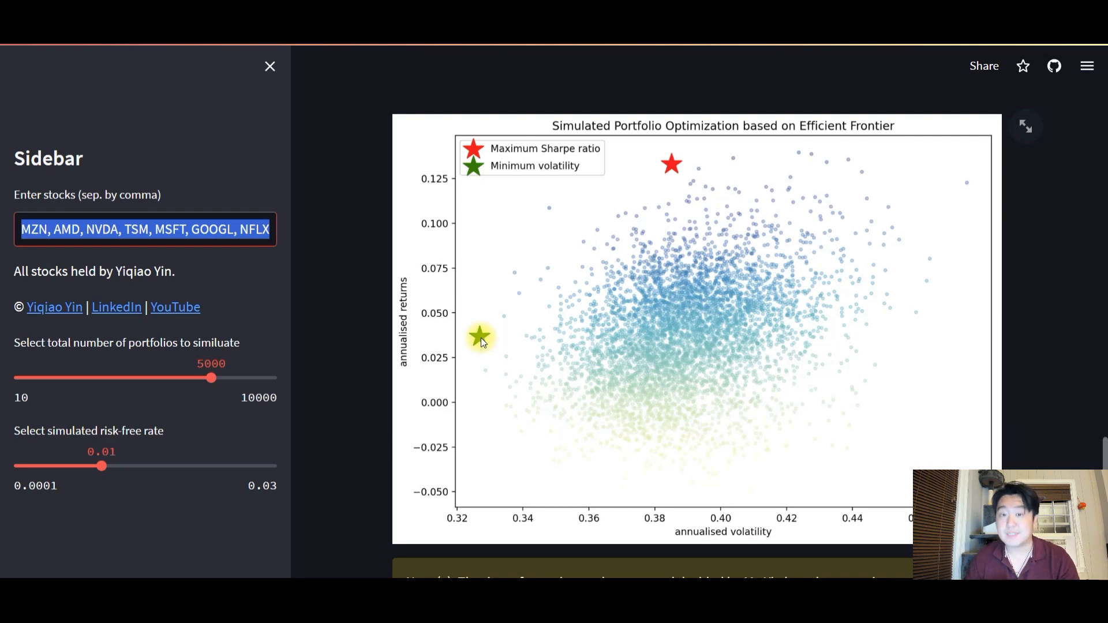
mouse_move(677, 167)
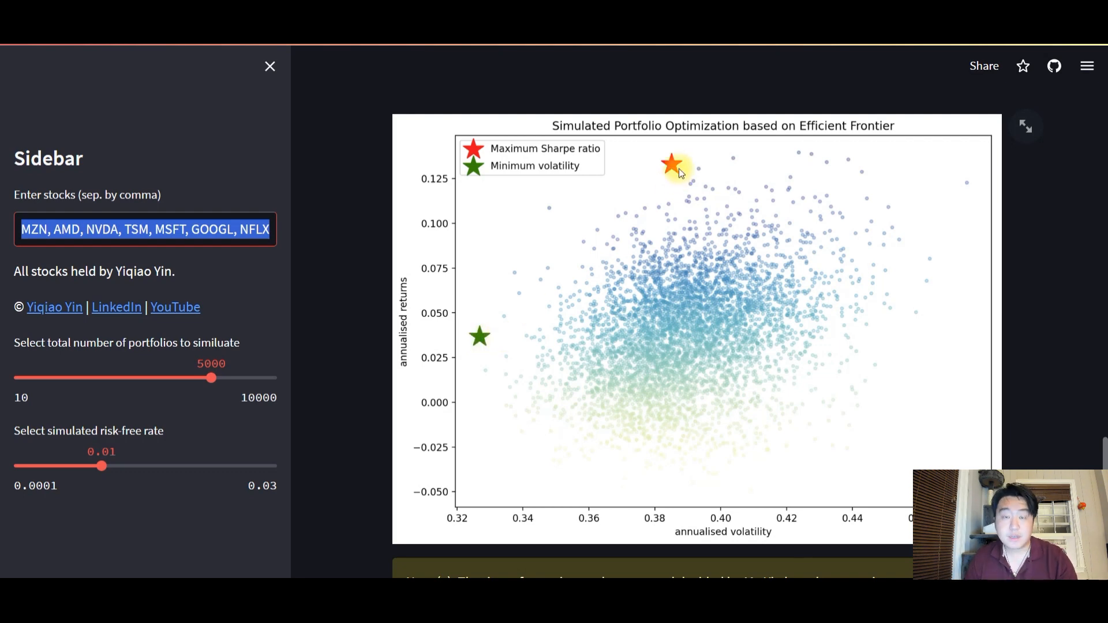
mouse_move(672, 153)
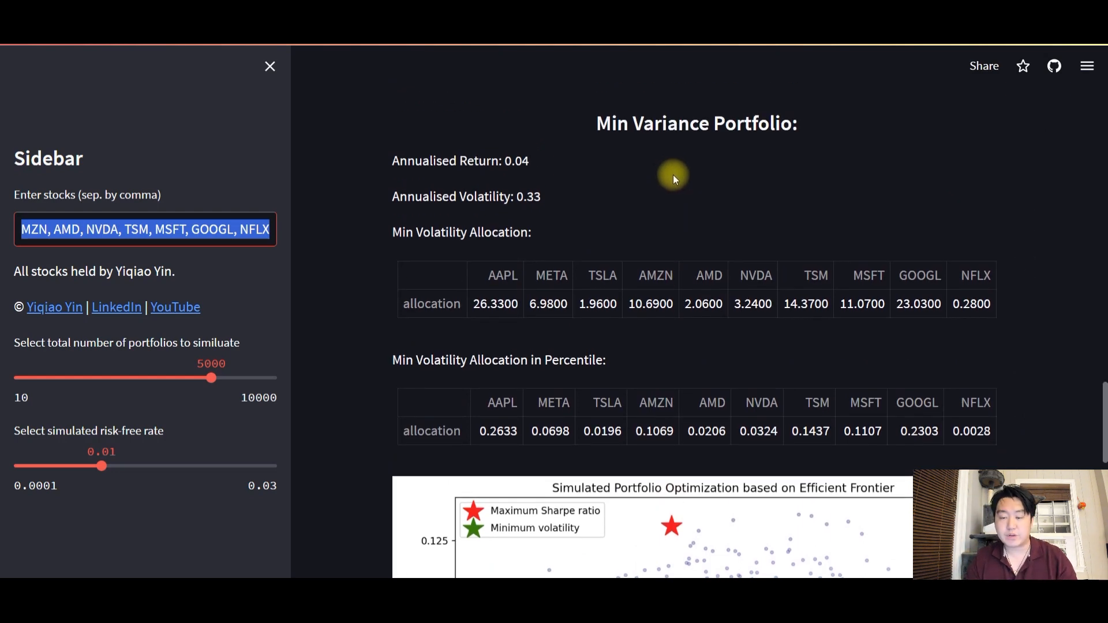
Step: Scroll through the allocation tables down to the closing notes and copyright line
scroll("up", 3)
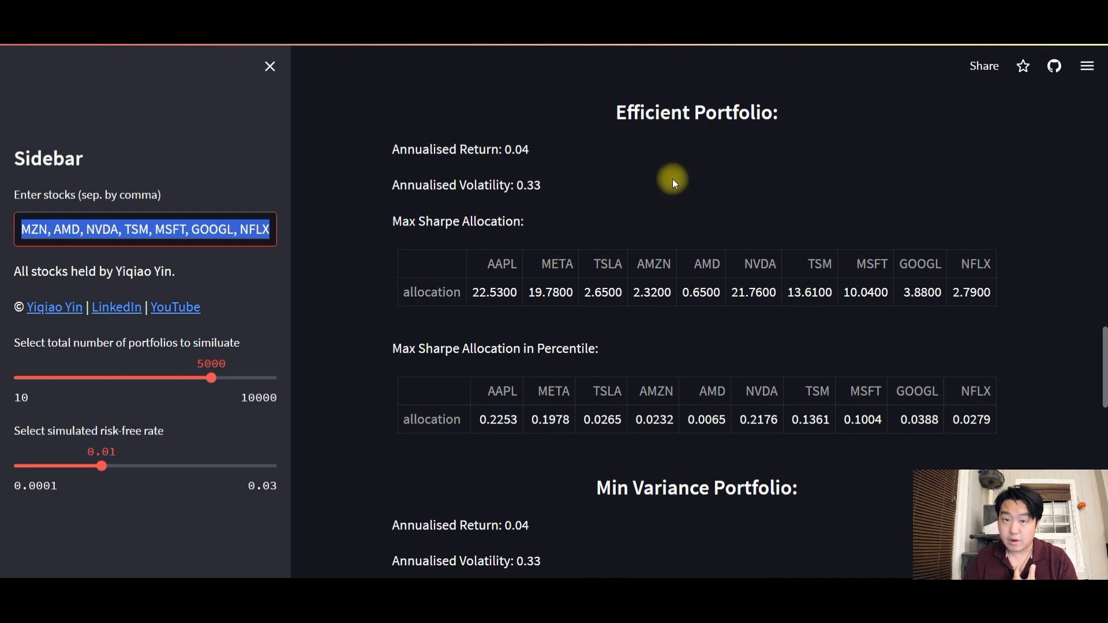
mouse_move(681, 176)
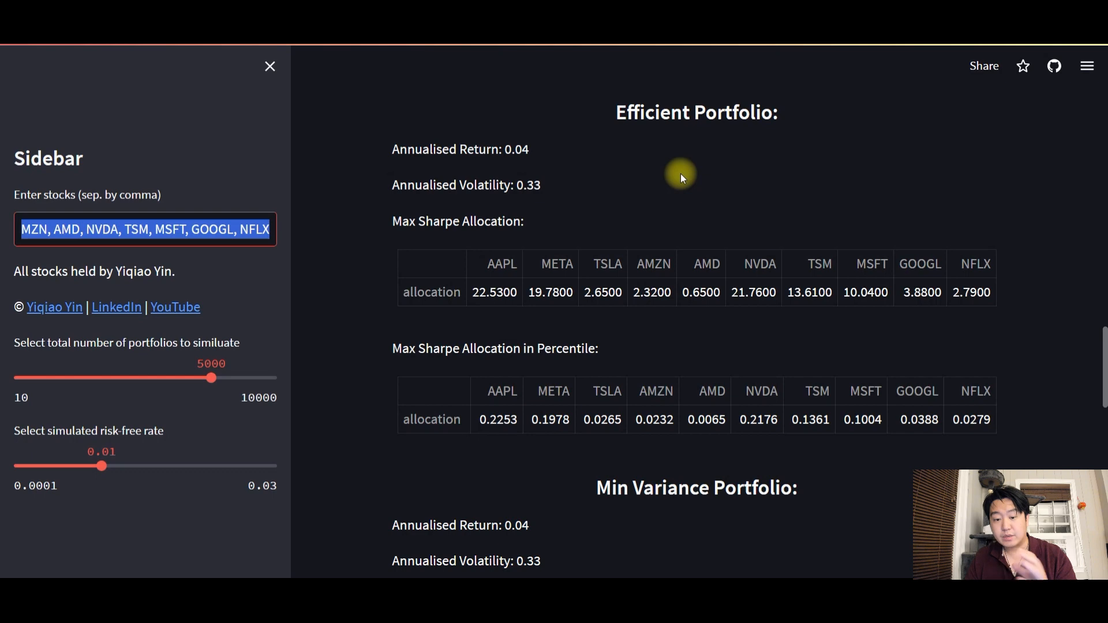
mouse_move(686, 174)
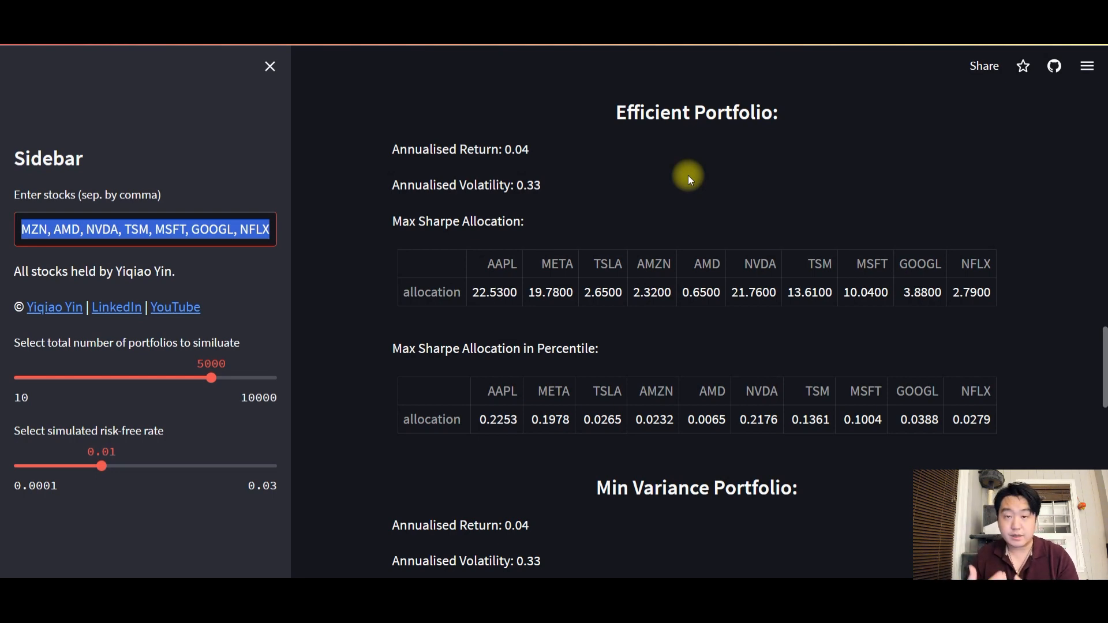
scroll("down", 3)
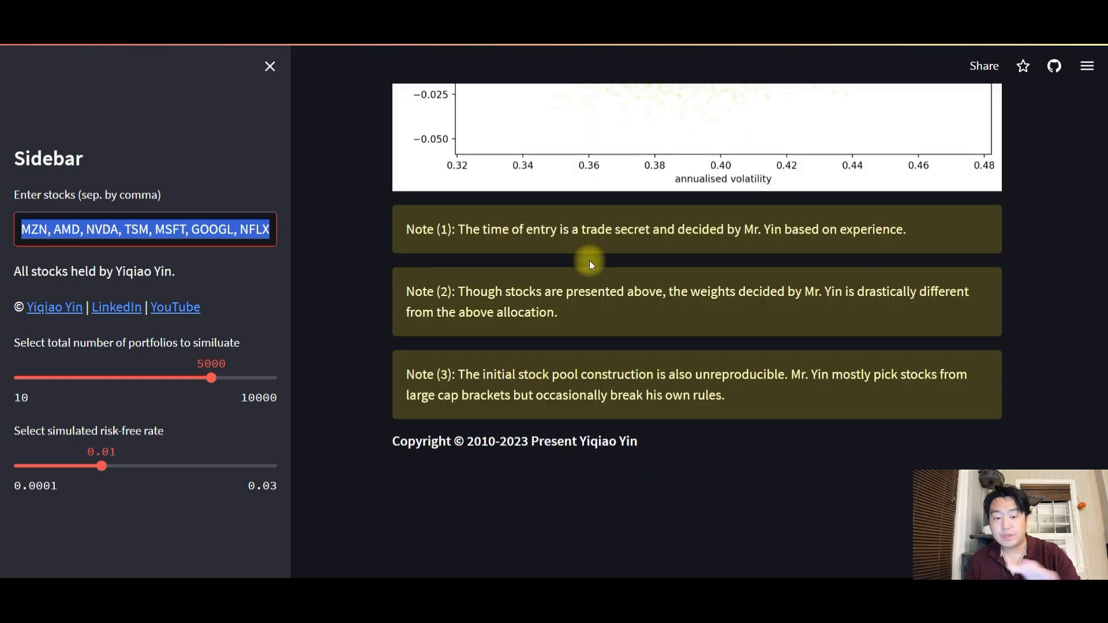